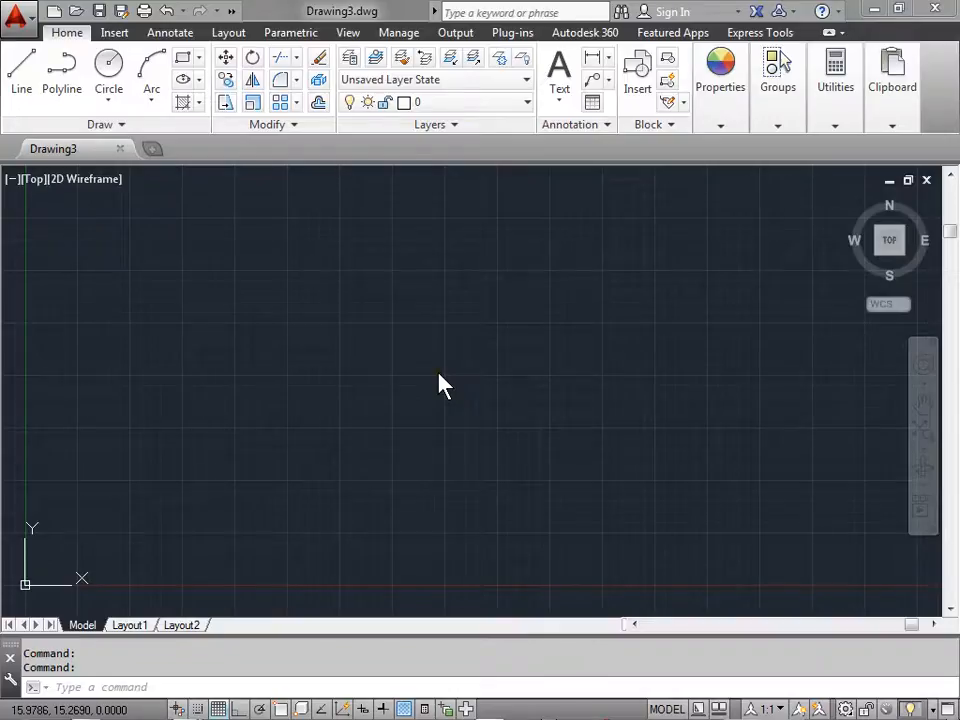
pyautogui.moveTo(363, 352)
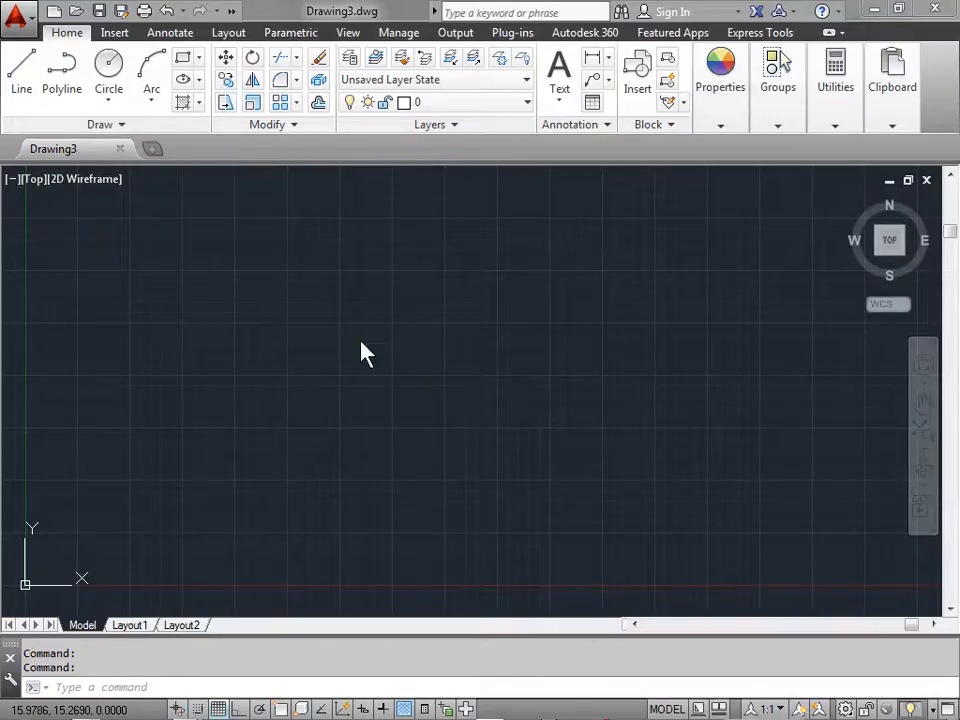
pyautogui.moveTo(297, 303)
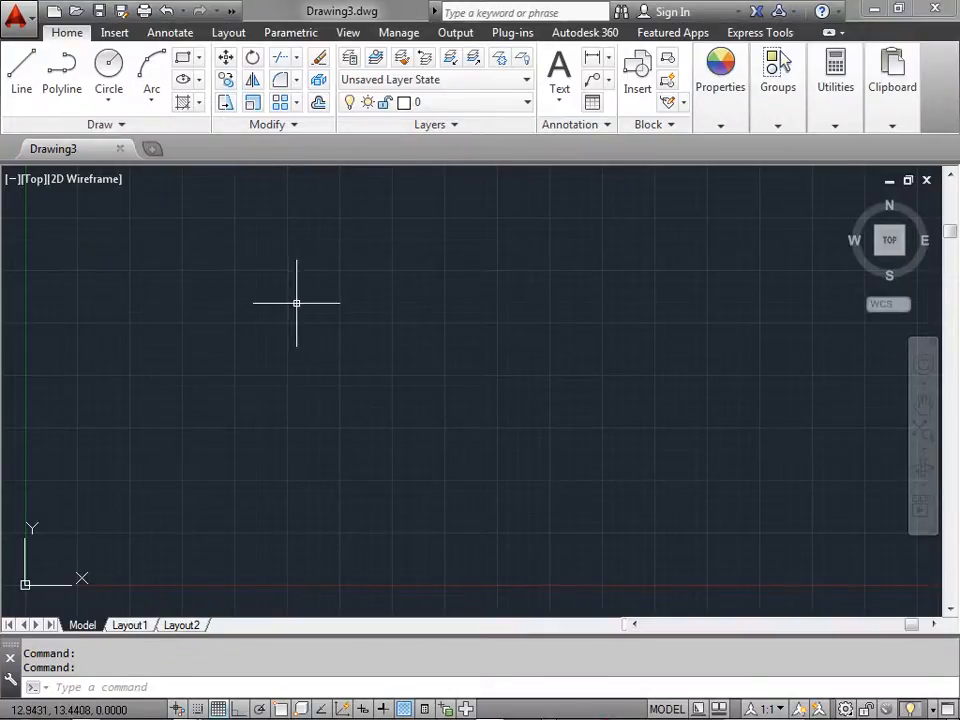
# - Draw a zigzag chain of connected line segments across the middle of the drawing
pyautogui.click(21, 70)
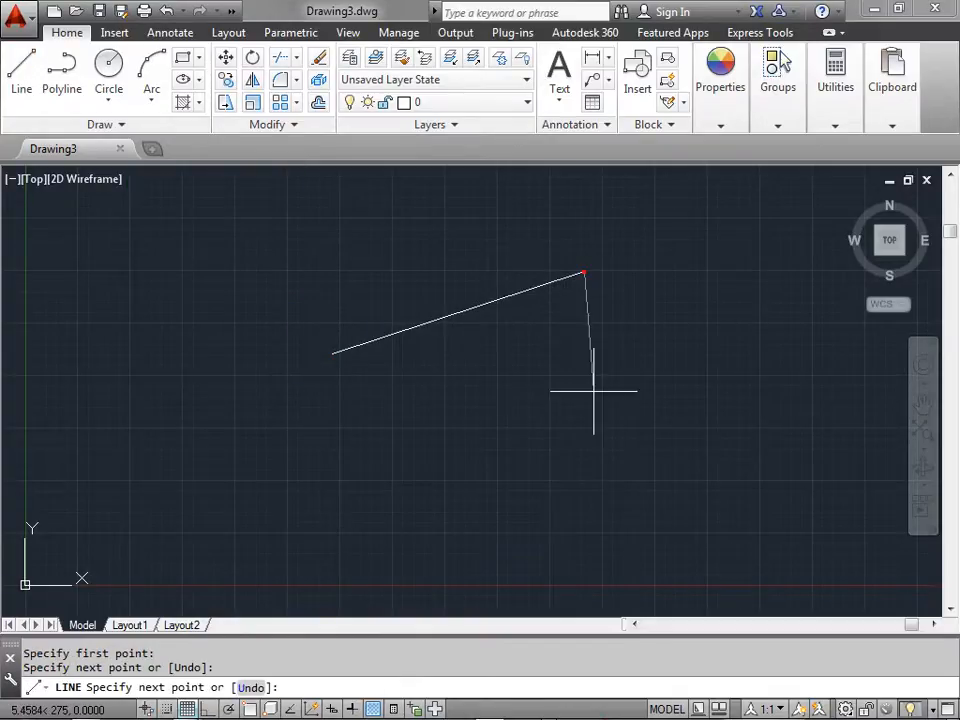
pyautogui.click(305, 255)
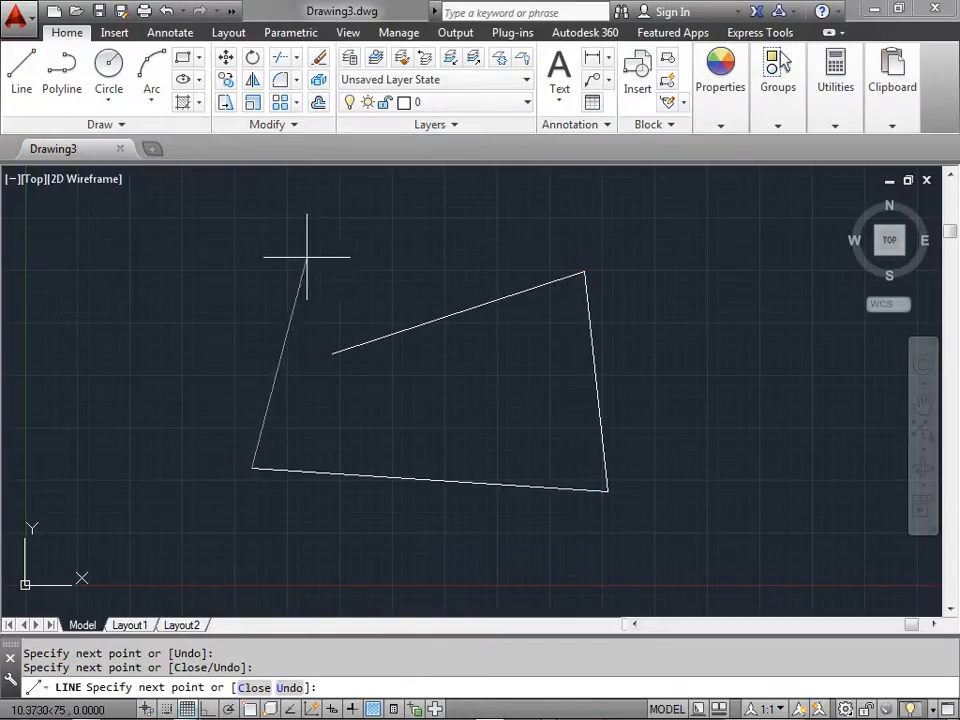
pyautogui.click(530, 372)
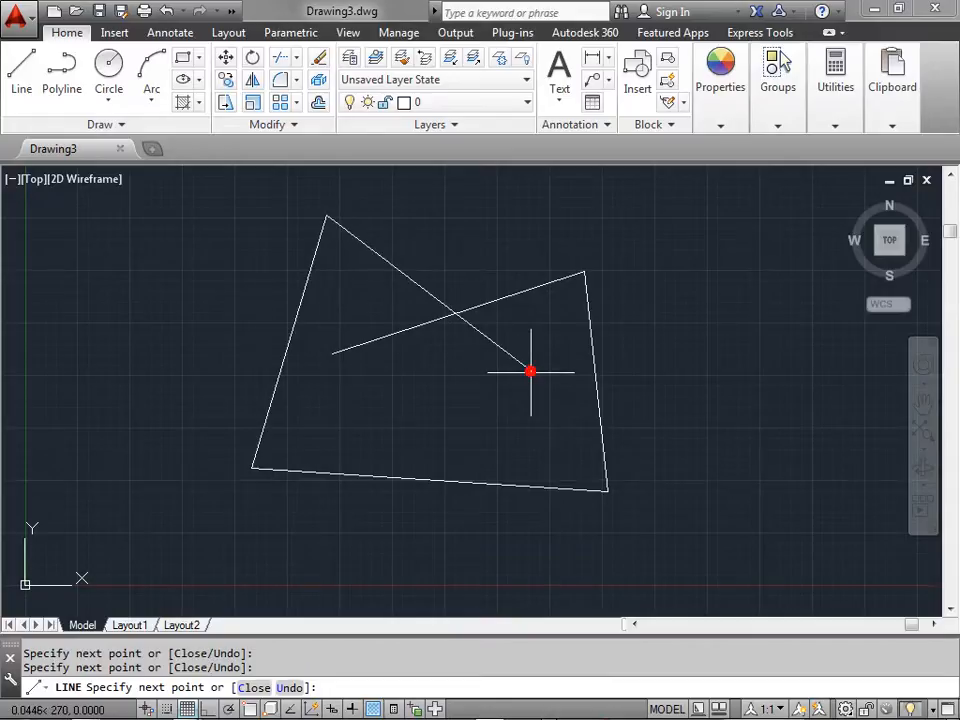
pyautogui.click(150, 388)
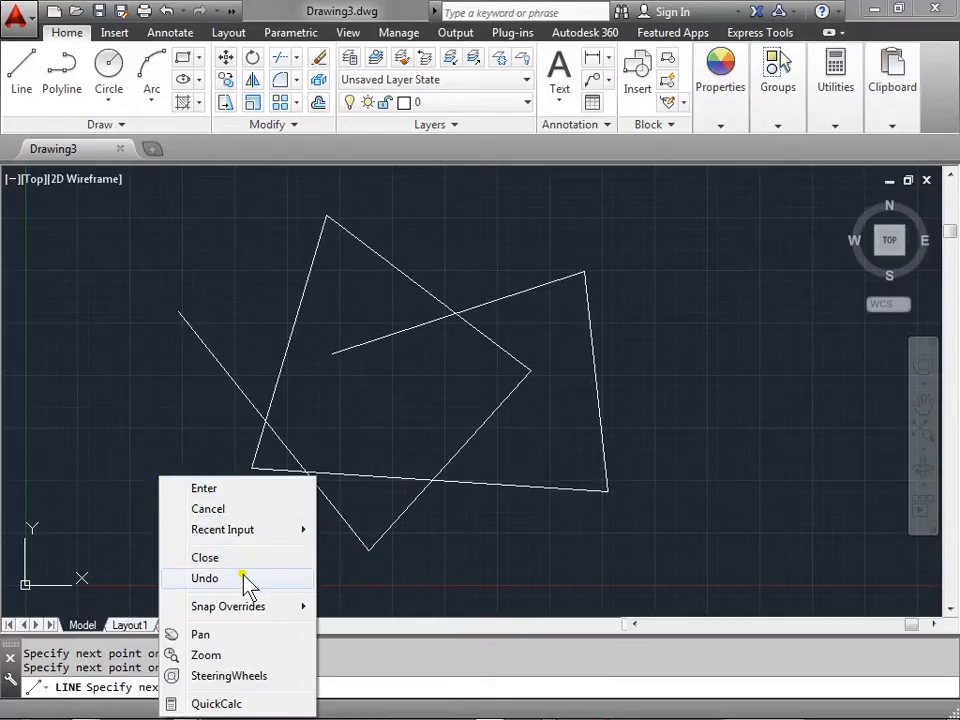
# - Undo the last line segment from the right-click menu, then undo the whole chain from the toolbar
pyautogui.click(204, 578)
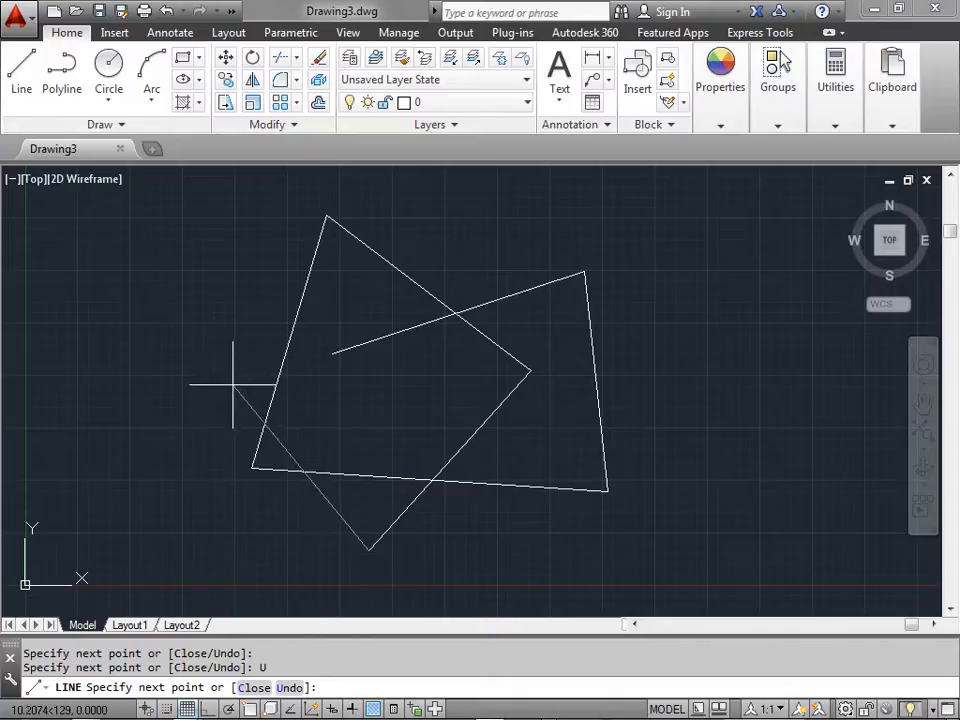
pyautogui.moveTo(165, 315)
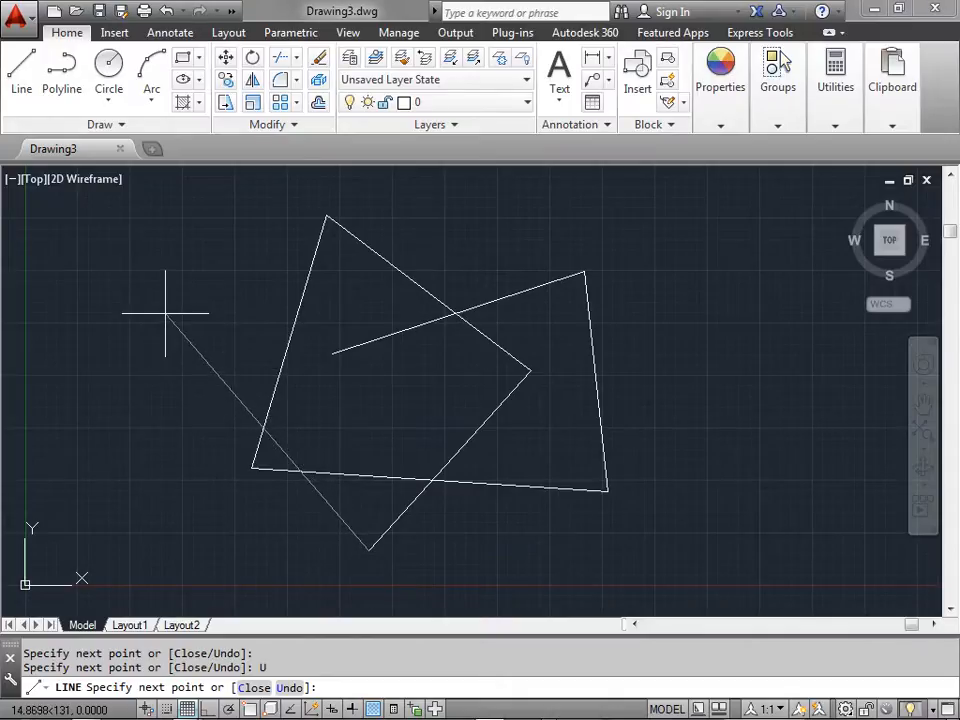
pyautogui.moveTo(180, 288)
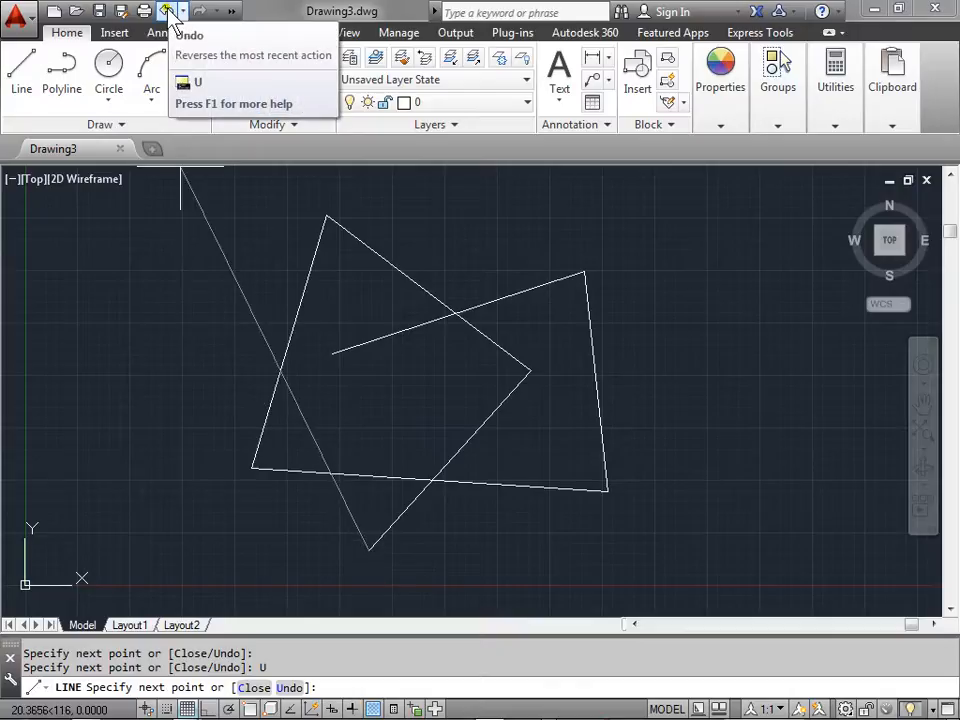
pyautogui.click(168, 11)
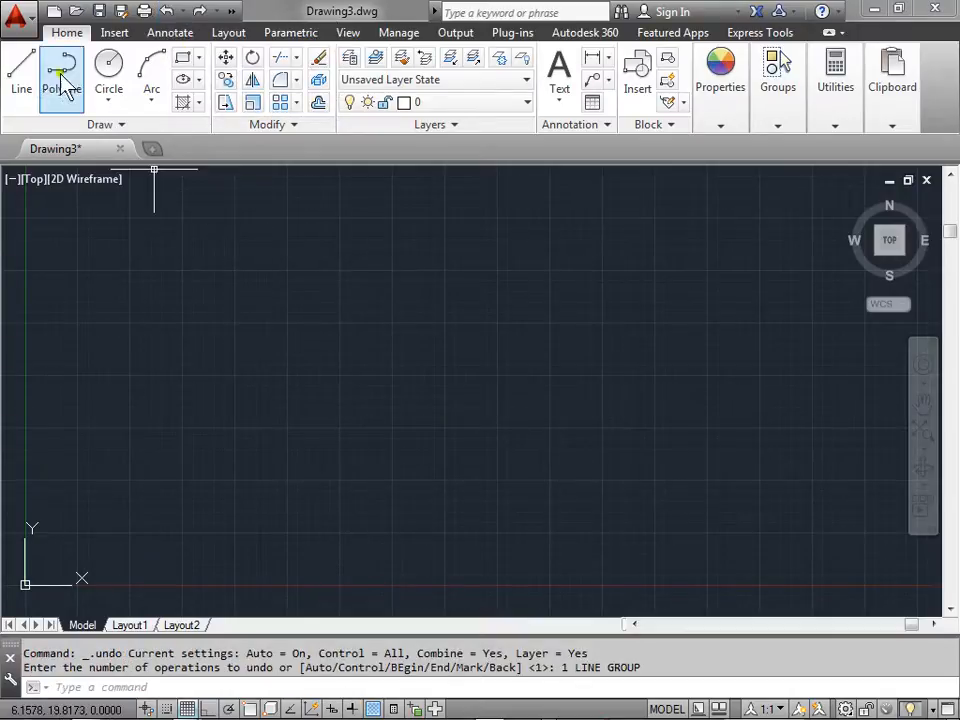
# - Draw a new line chain and undo its last two segments from the right-click menu
pyautogui.click(21, 62)
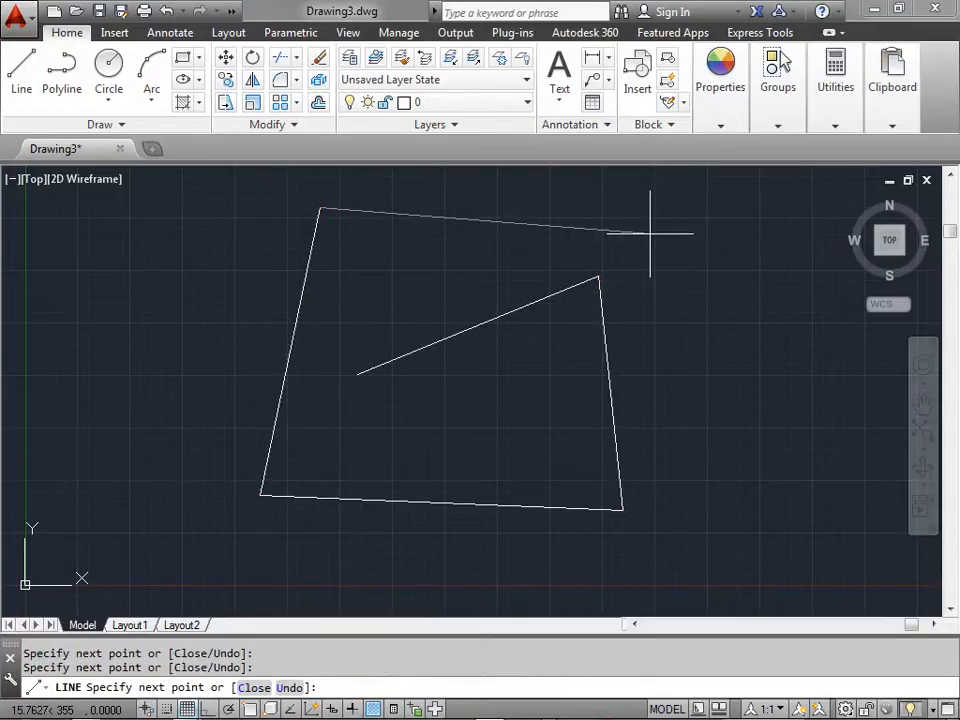
pyautogui.rightClick(655, 240)
pyautogui.write('U')
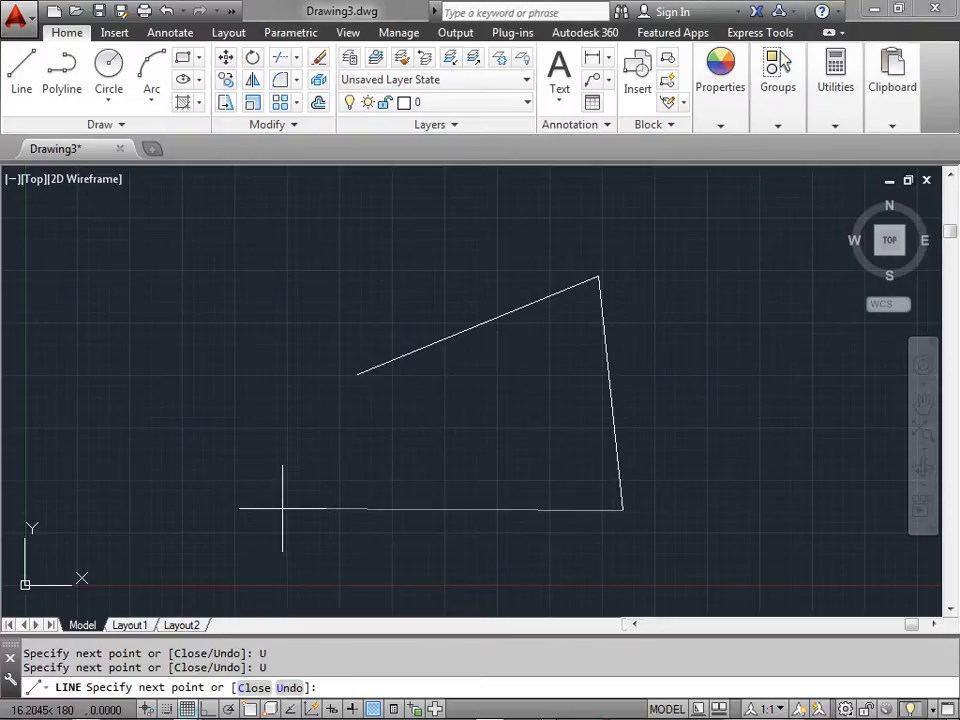
pyautogui.moveTo(232, 488)
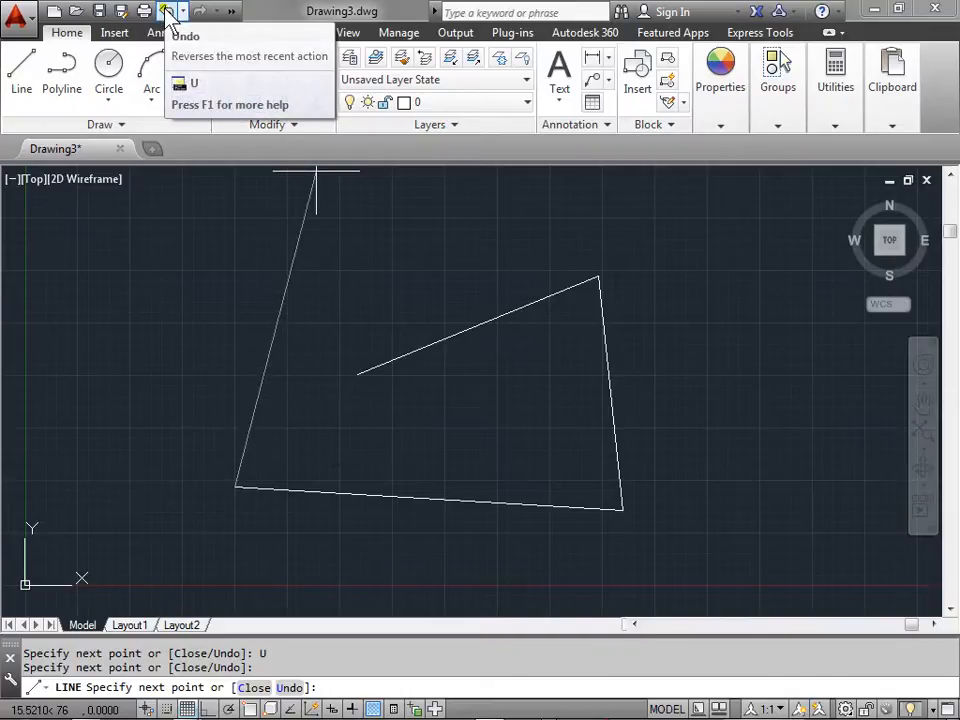
# - Undo the lines, redo them, then undo three actions from the Undo dropdown
pyautogui.click(167, 11)
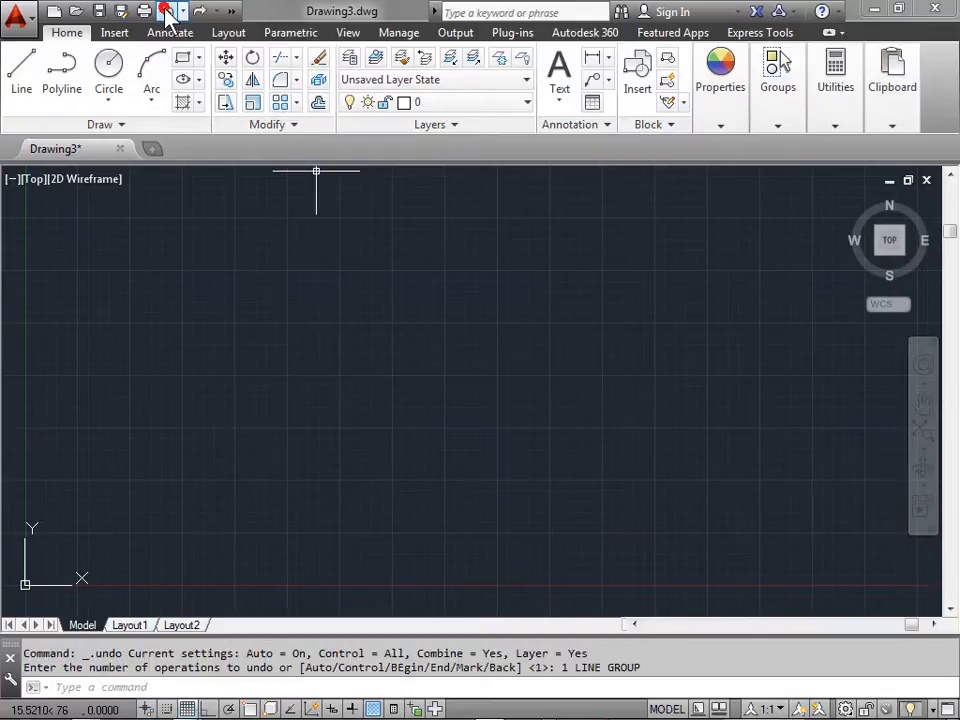
pyautogui.moveTo(200, 11)
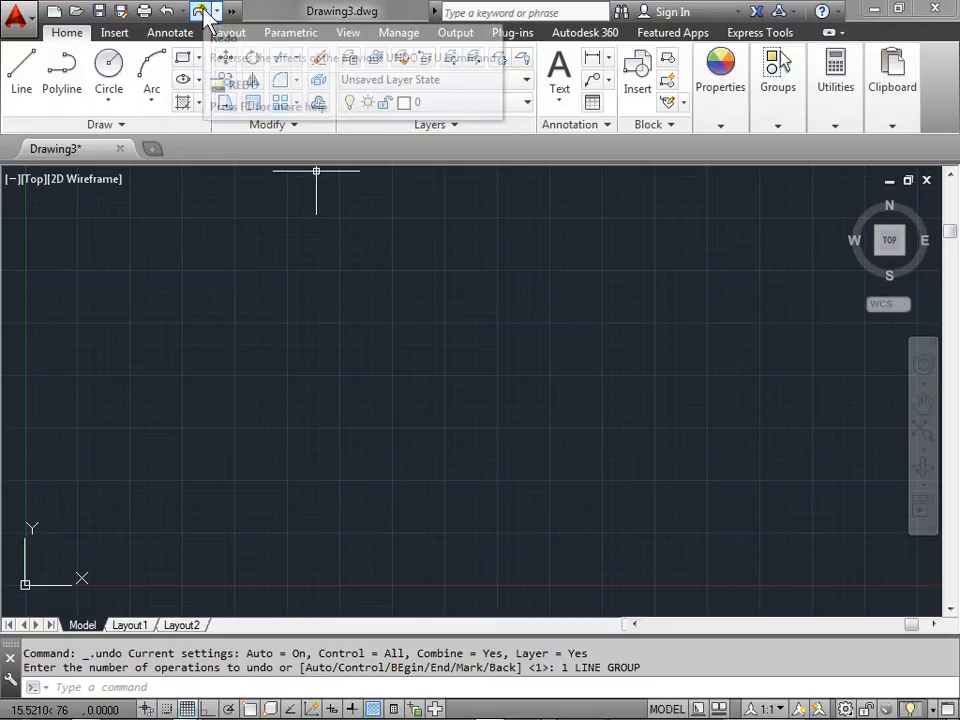
pyautogui.click(197, 11)
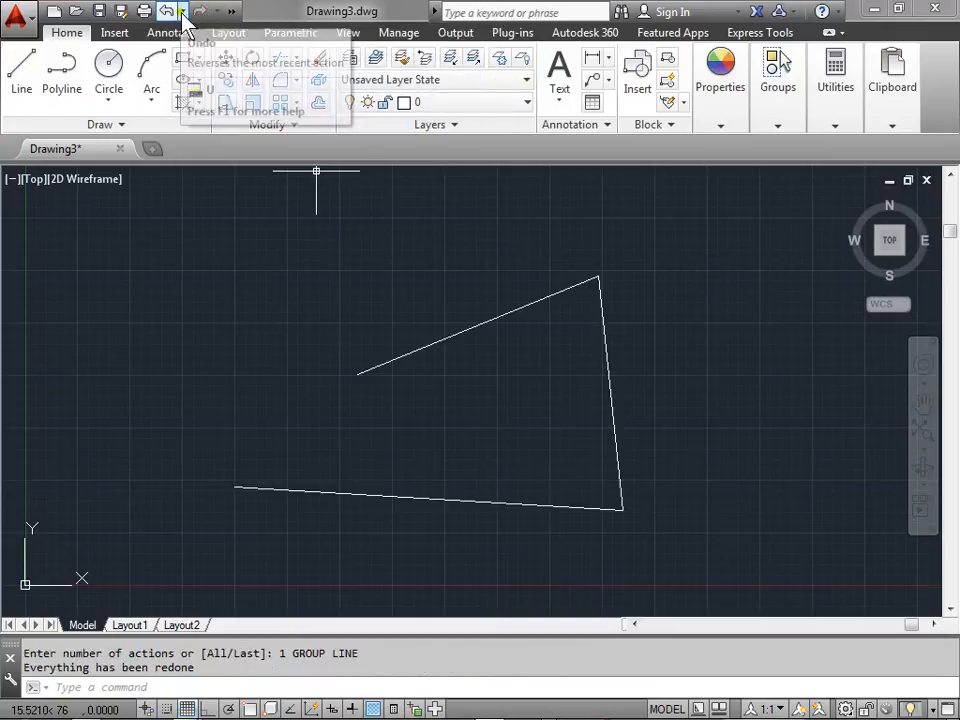
pyautogui.click(184, 11)
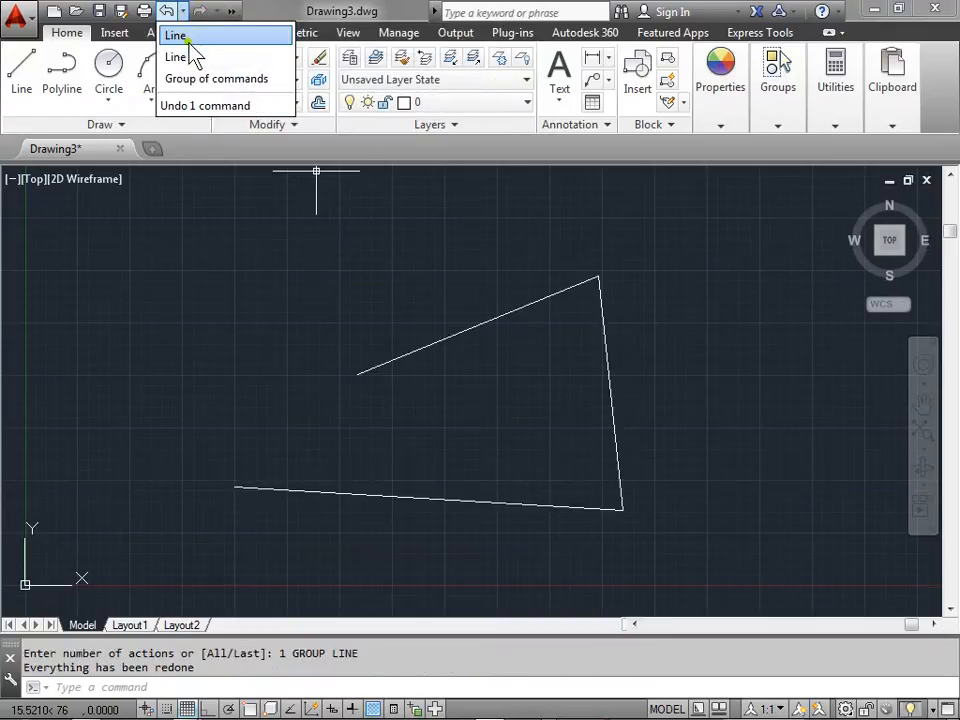
pyautogui.click(204, 105)
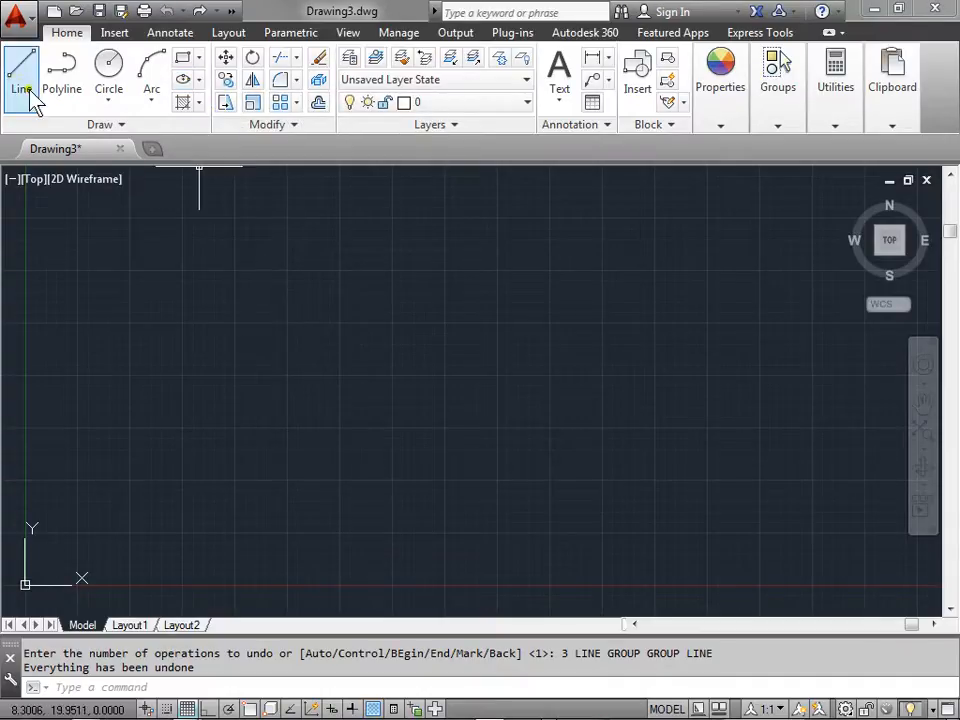
# - Draw another line chain and trim its last two segments with Ctrl+Z
pyautogui.click(21, 75)
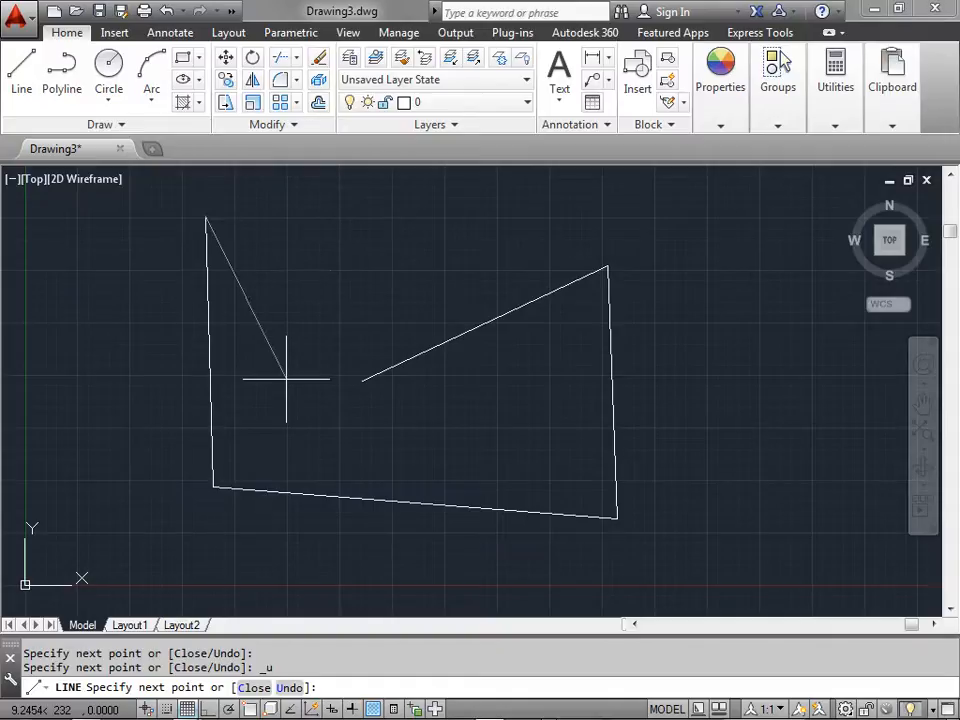
pyautogui.press('ctrl+z')
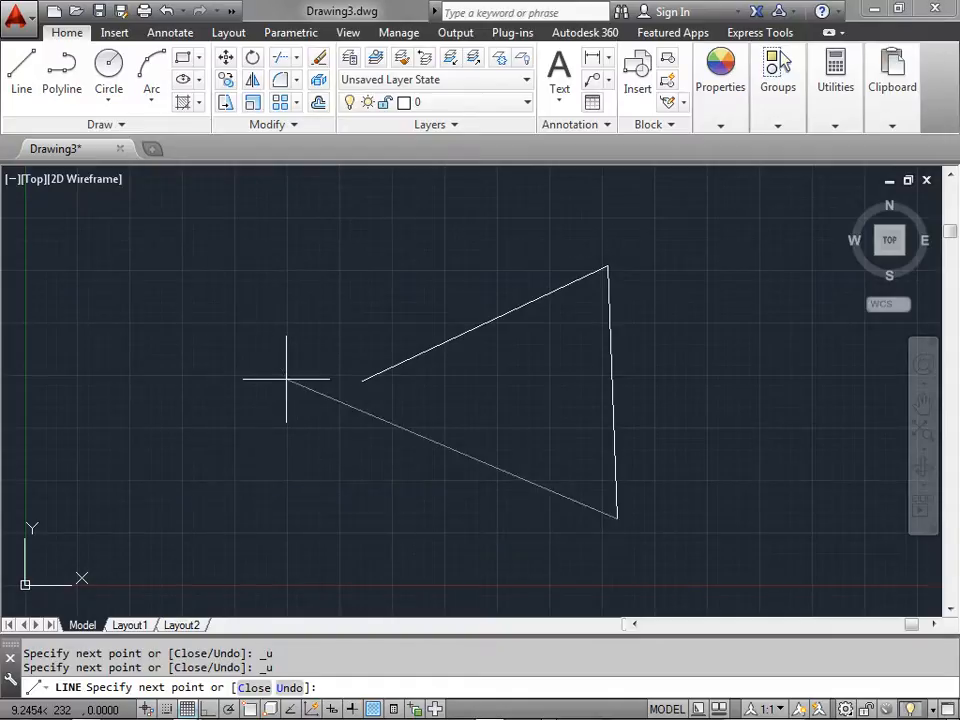
# - Undo the remaining segment from the right-click menu and redraw a four-segment chain
pyautogui.rightClick(290, 380)
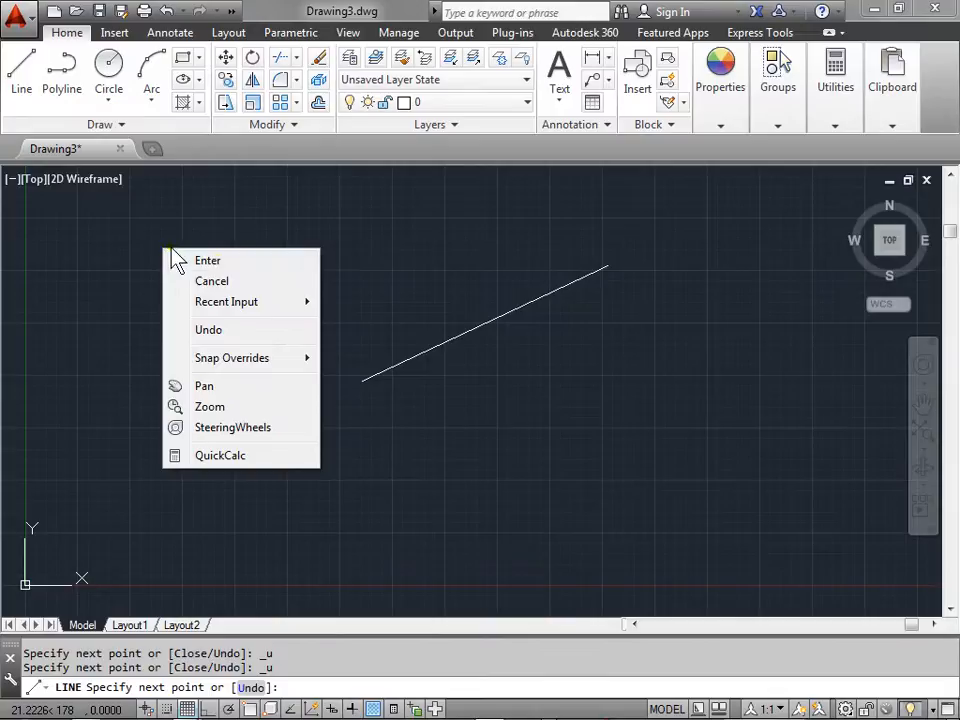
pyautogui.click(209, 329)
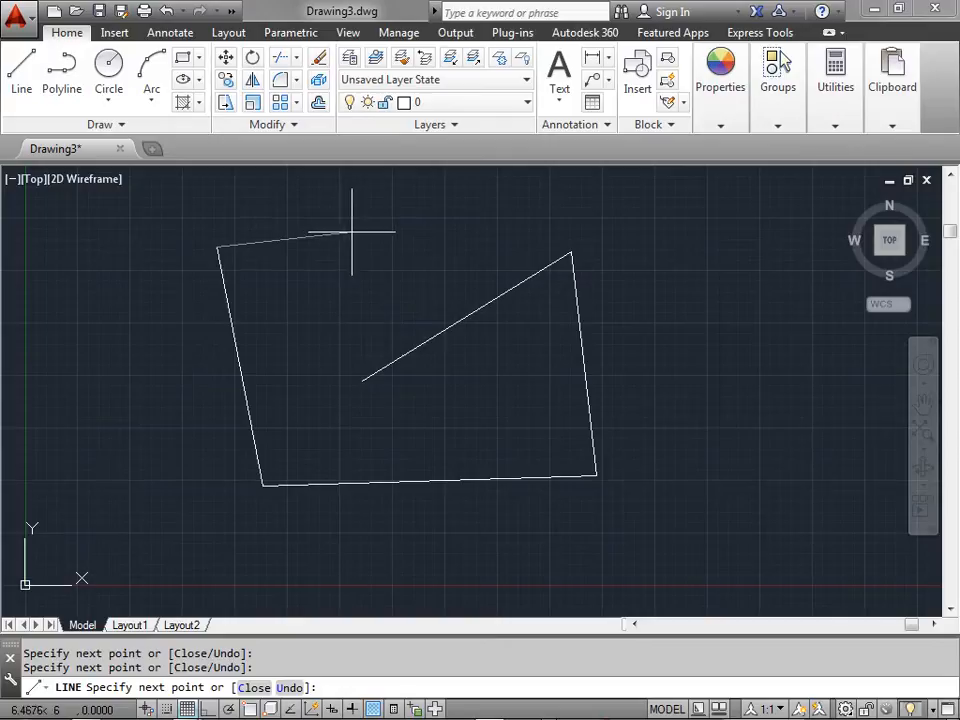
pyautogui.moveTo(352, 238)
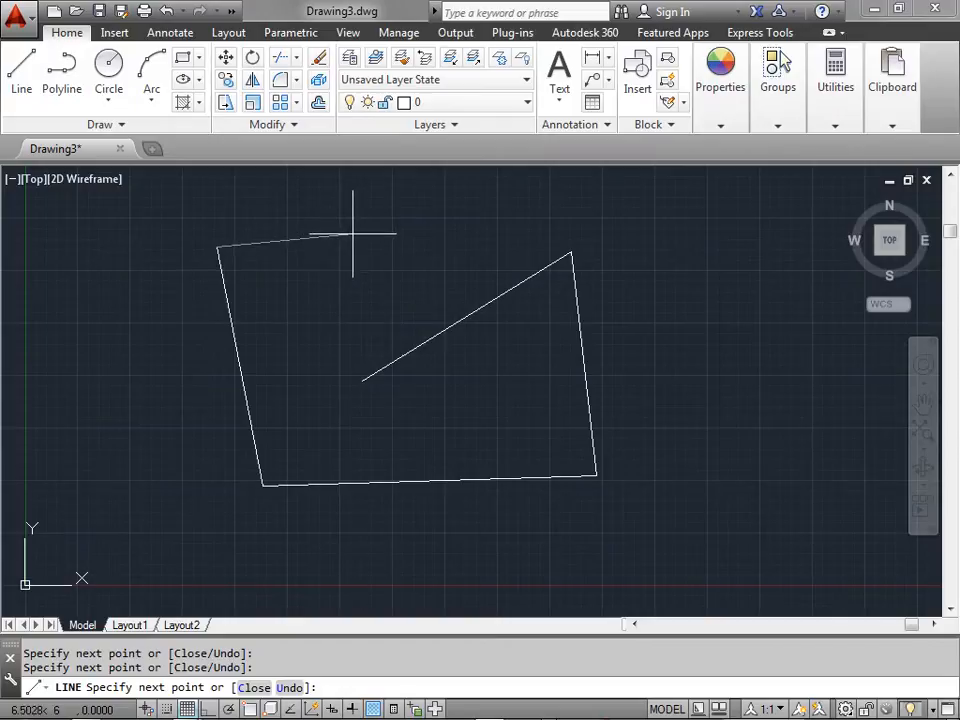